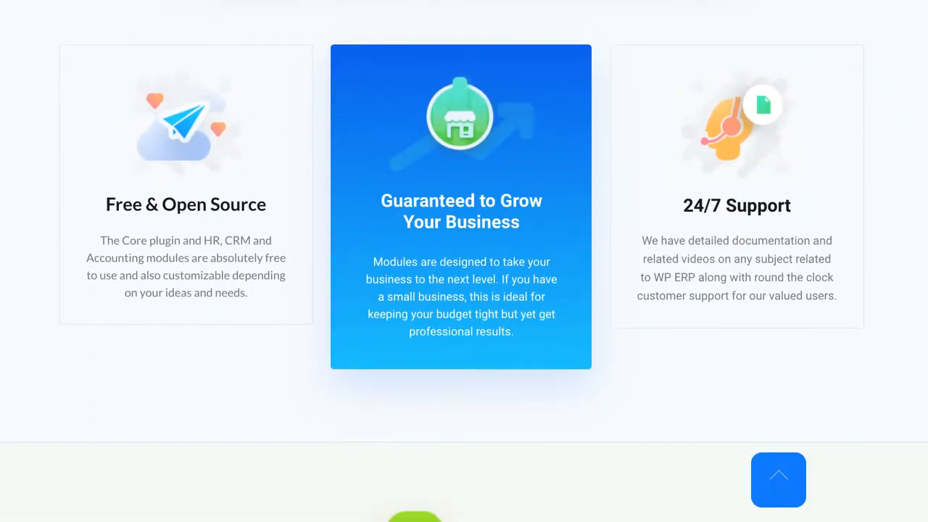
Step: Scroll through the ERP dashboard overview, then open the Modules & Extensions page from the sidebar
scroll(down, 3)
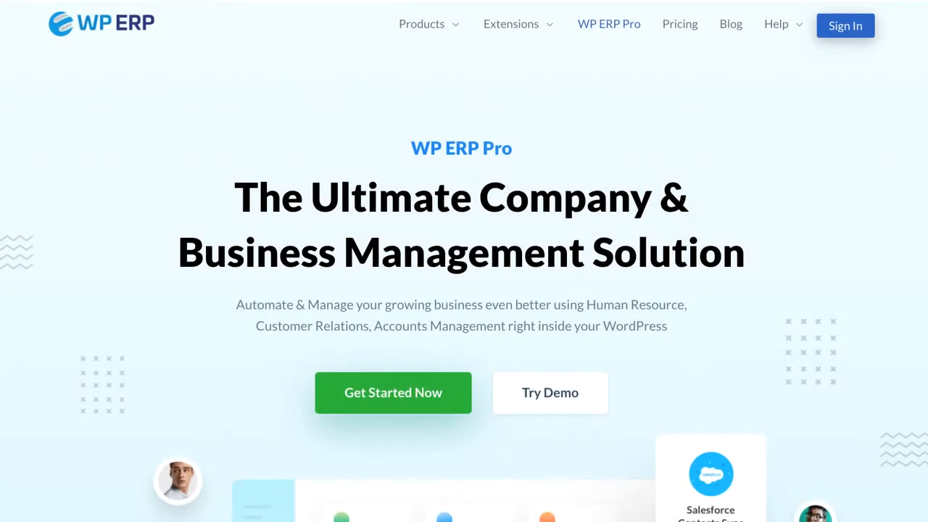
scroll(down, 3)
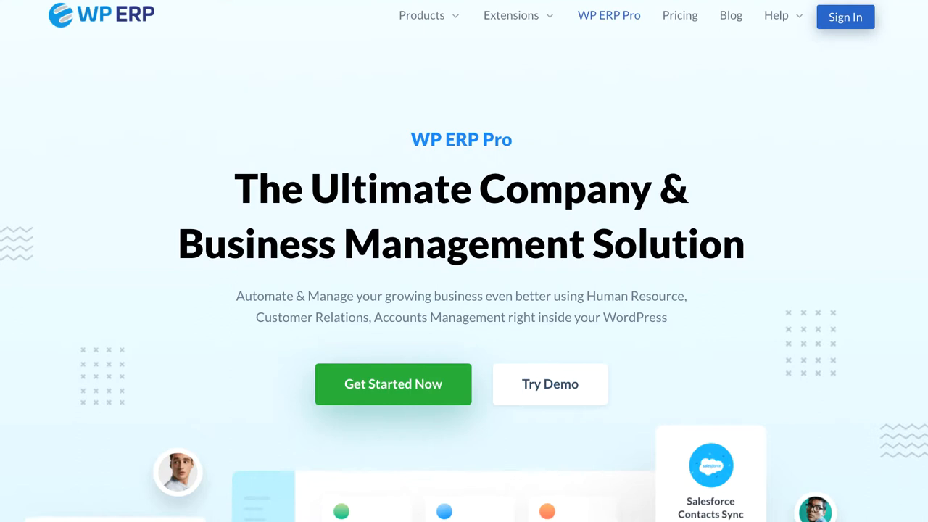
scroll(down, 3)
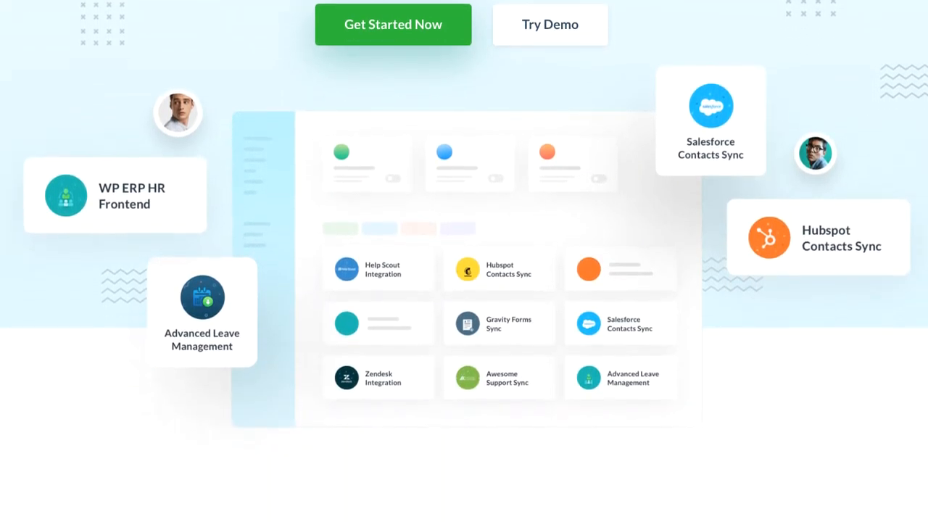
scroll(down, 3)
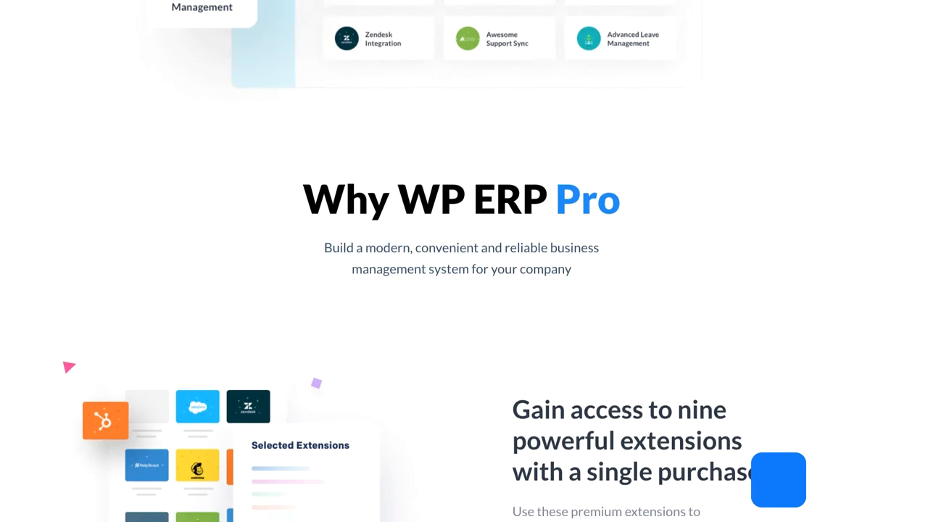
scroll(down, 3)
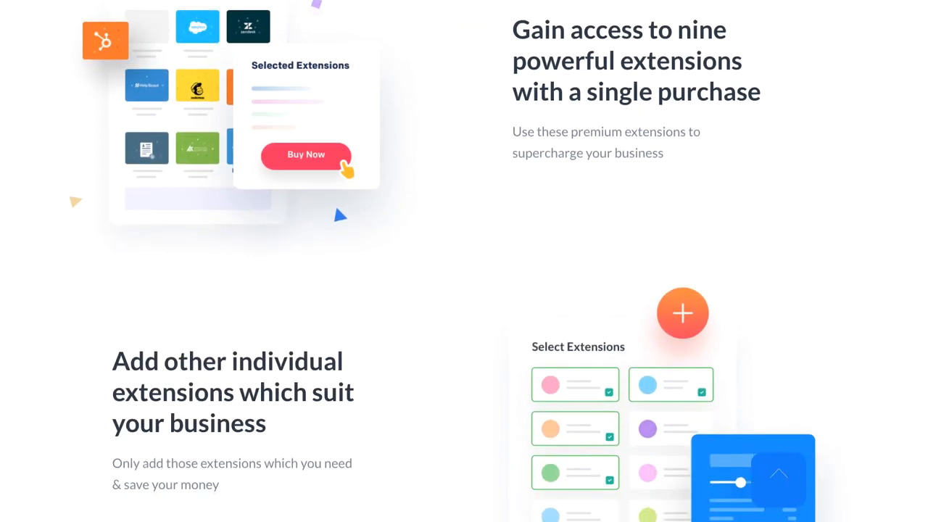
scroll(down, 3)
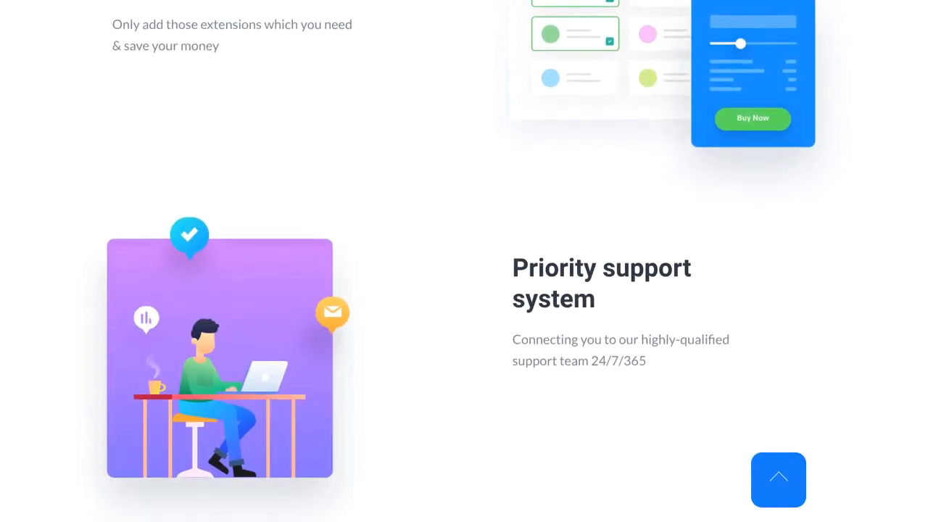
scroll(down, 3)
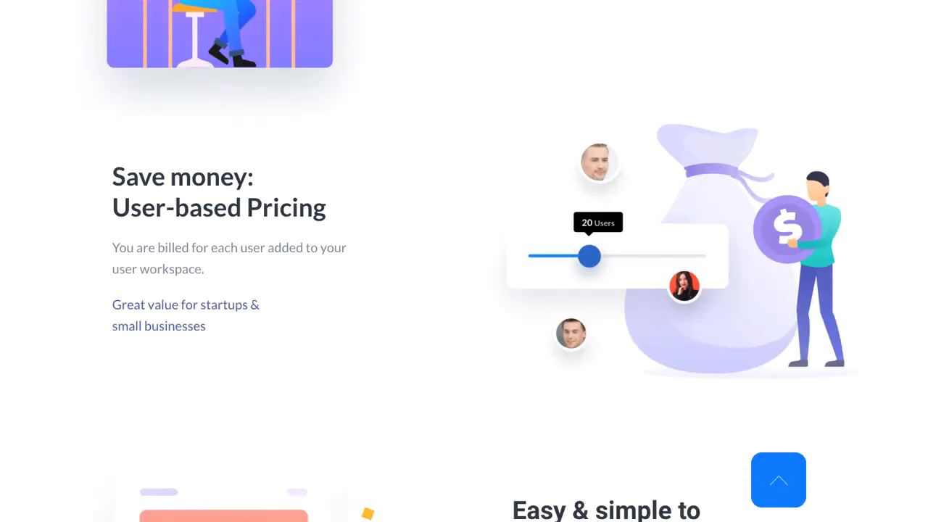
scroll(down, 3)
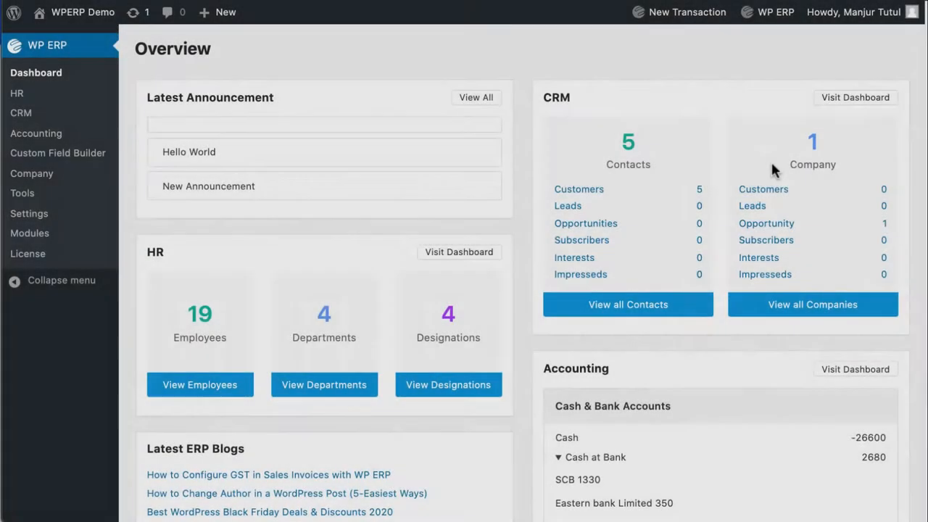
scroll(down, 3)
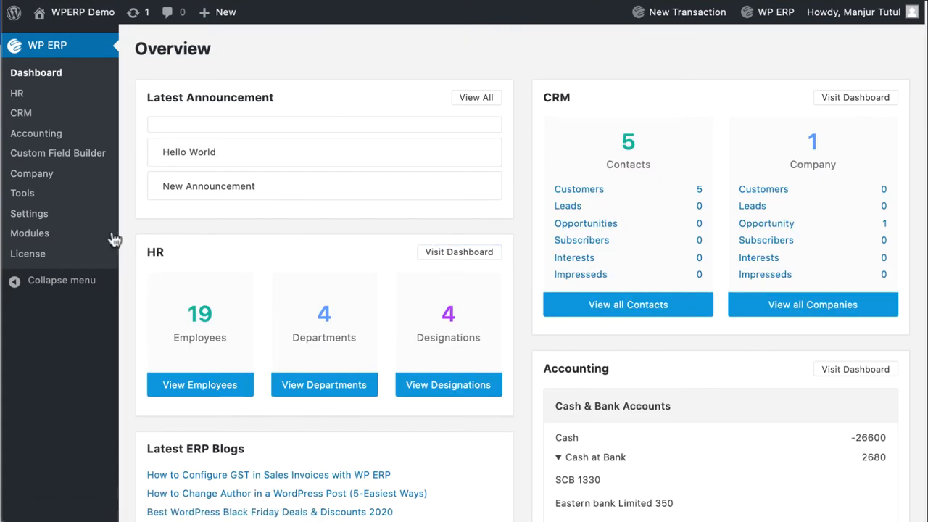
click(30, 233)
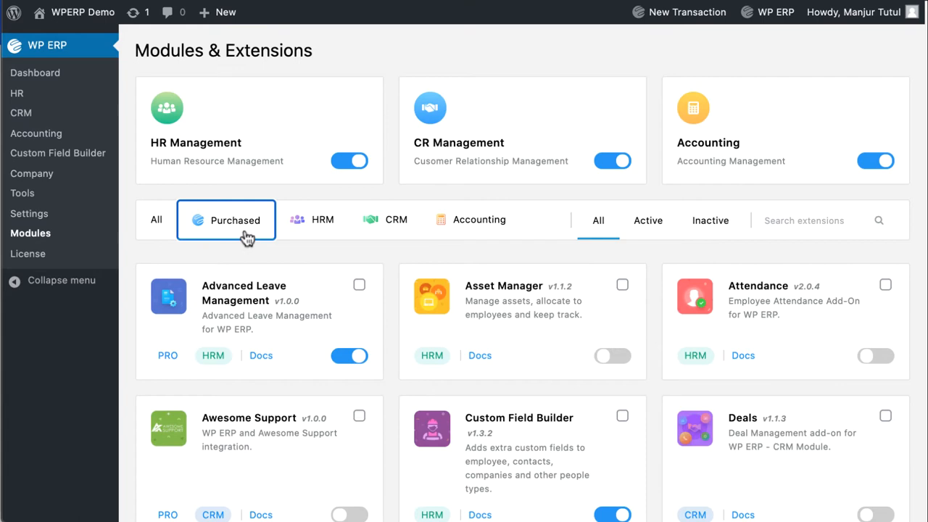
Step: Scroll down the extension cards to reveal active add-ons like Document Manager and HelpScout
scroll(down, 3)
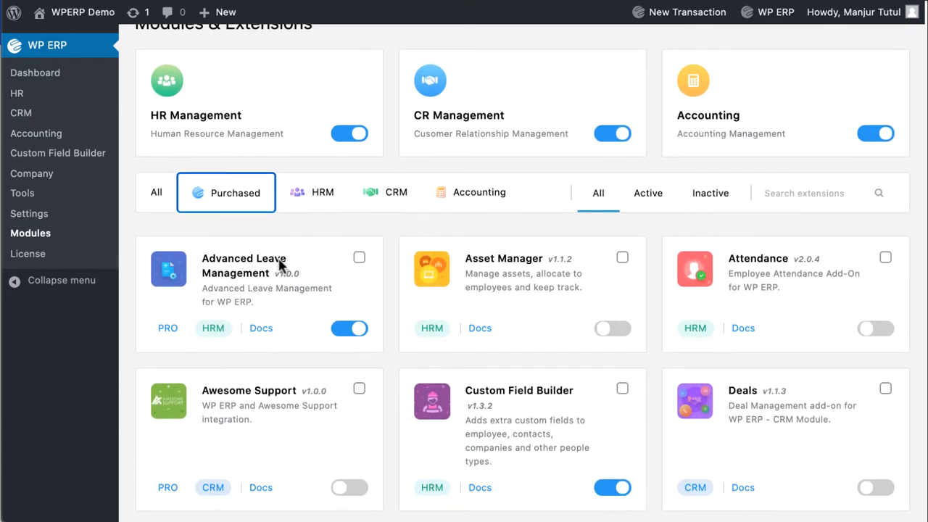
scroll(down, 3)
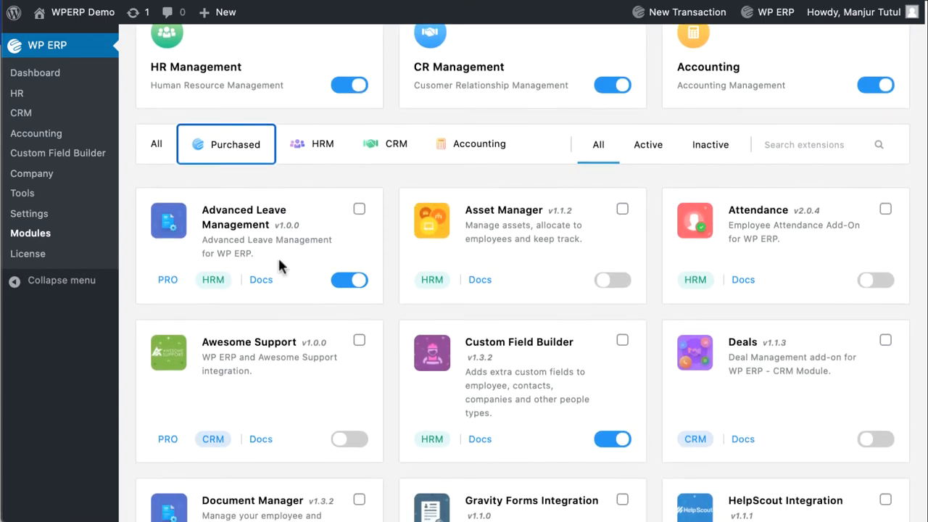
scroll(down, 3)
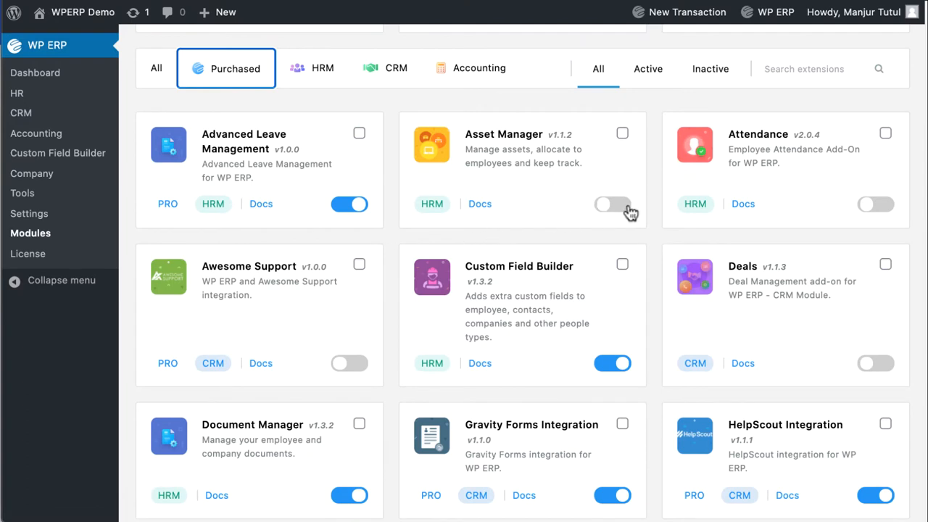
Step: Toggle the Asset Manager and Attendance extensions, then filter the list to HRM add-ons
click(612, 204)
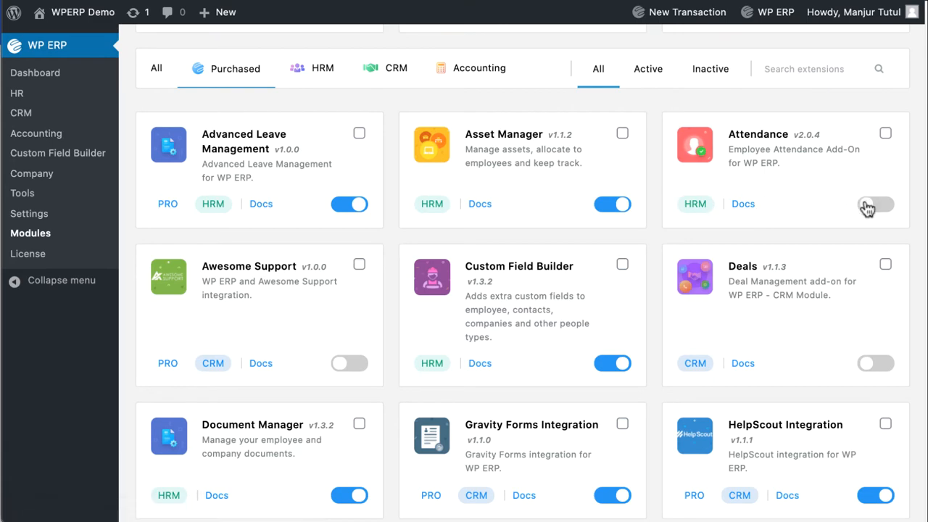
click(876, 203)
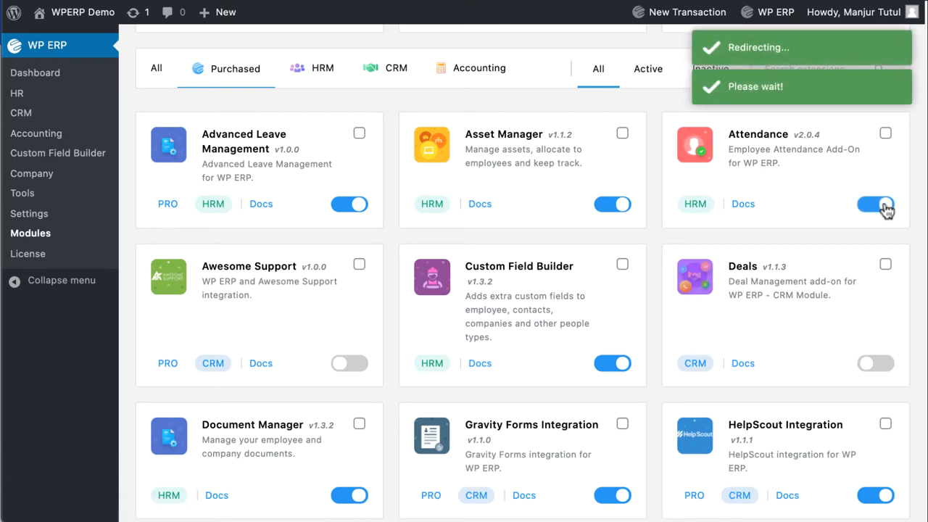
scroll(down, 3)
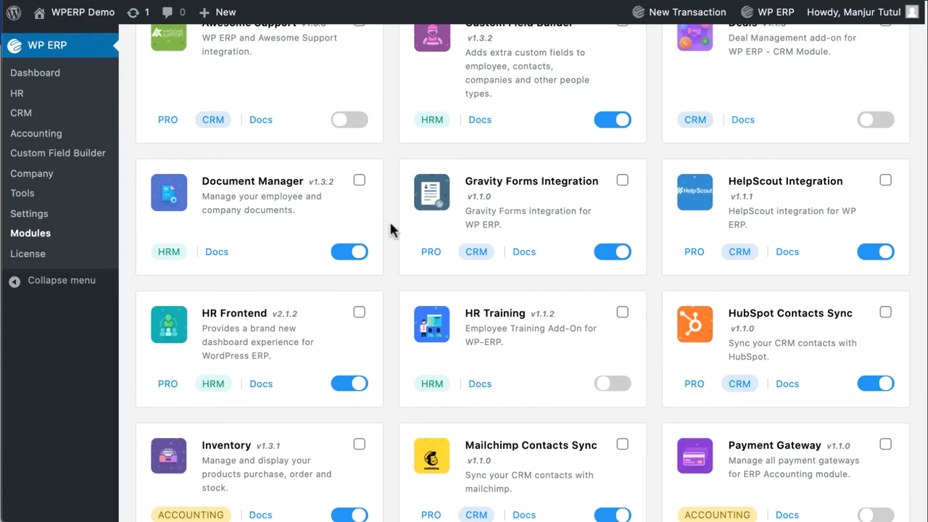
scroll(down, 3)
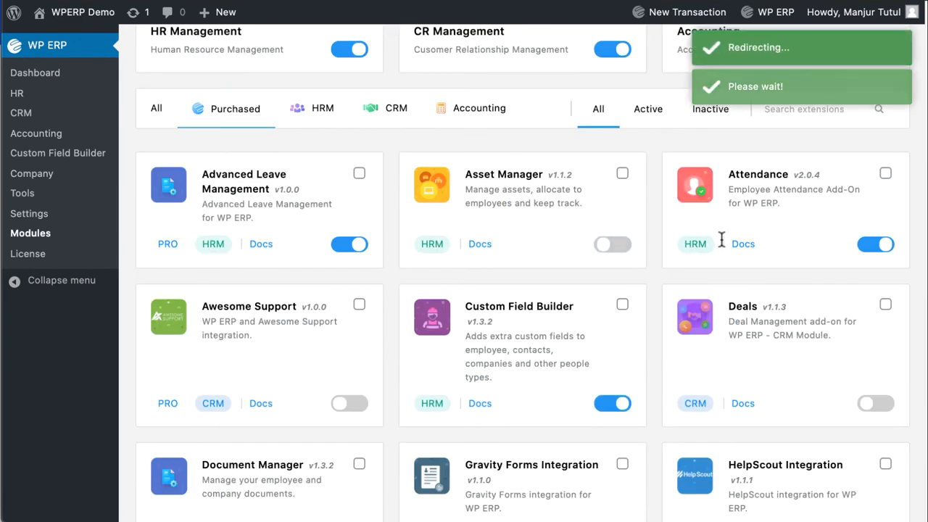
click(323, 108)
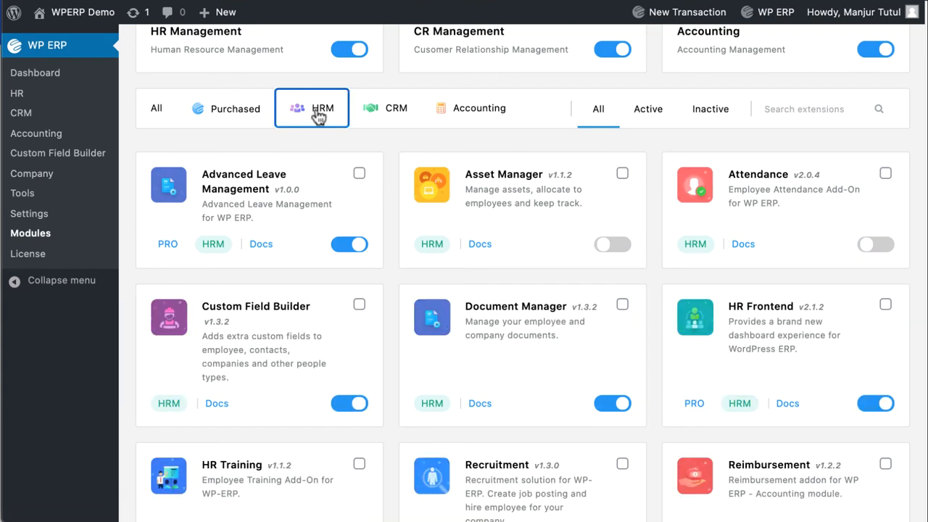
Step: Filter extensions to CRM, then Accounting add-ons, and return to the ERP dashboard overview
scroll(down, 3)
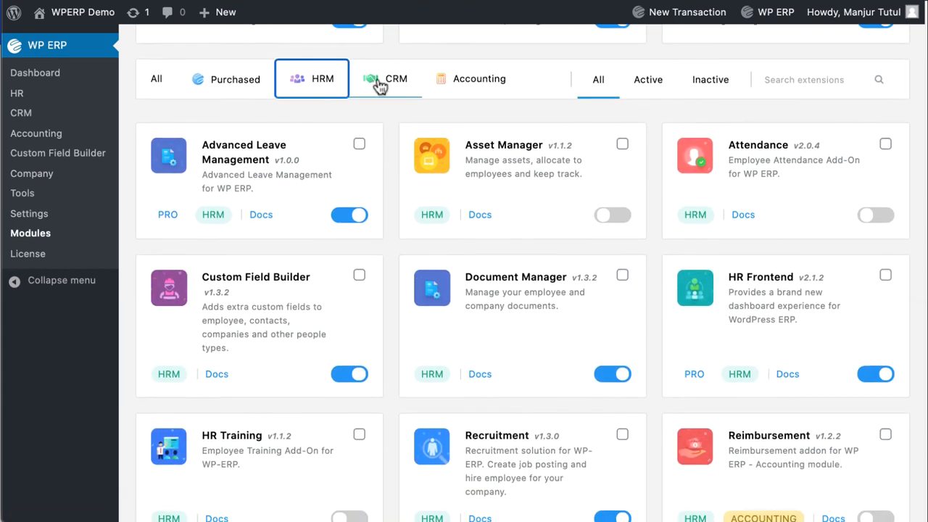
click(385, 78)
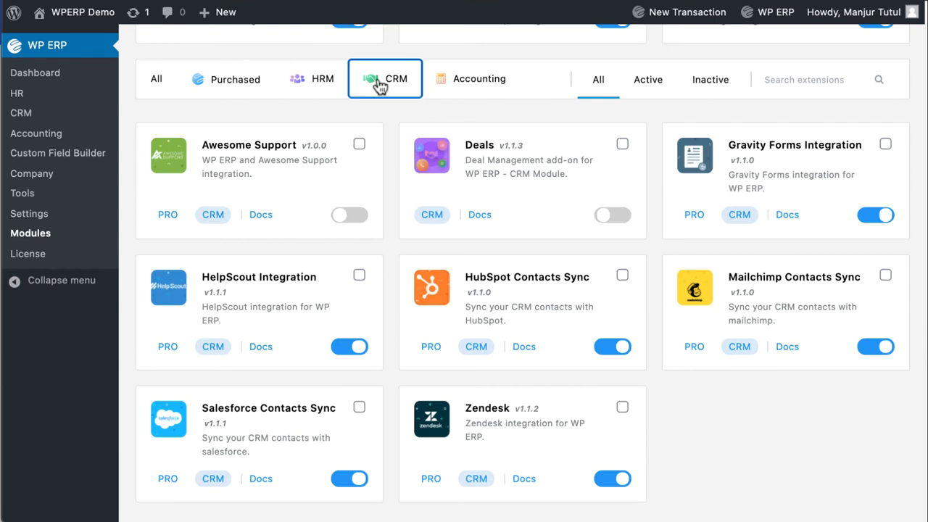
click(471, 78)
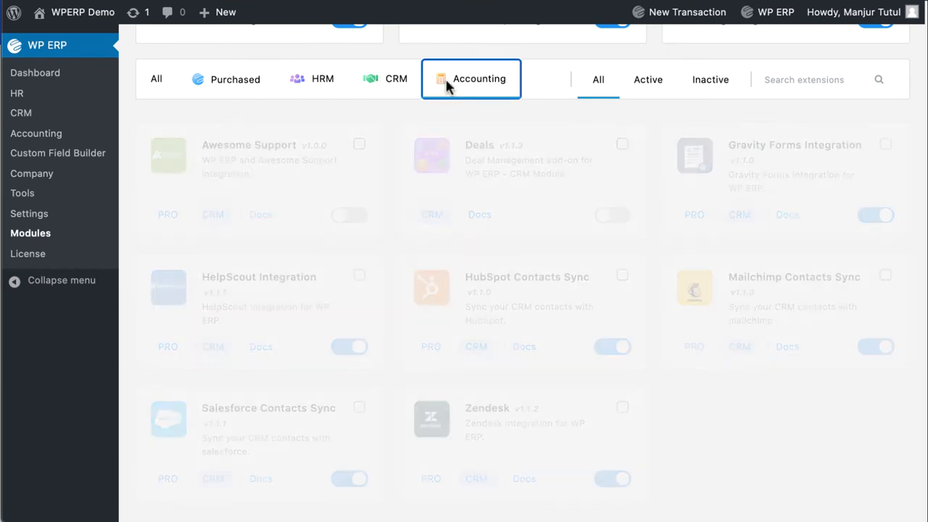
click(471, 78)
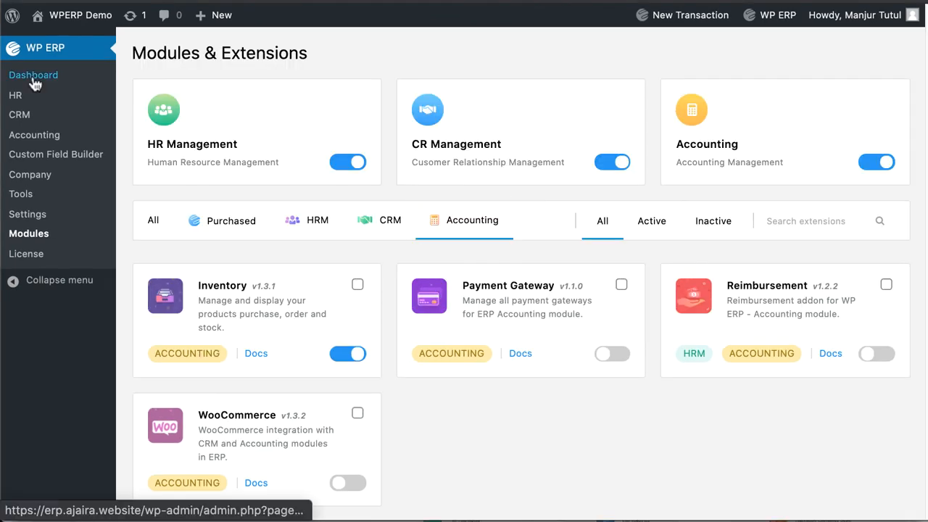
click(33, 75)
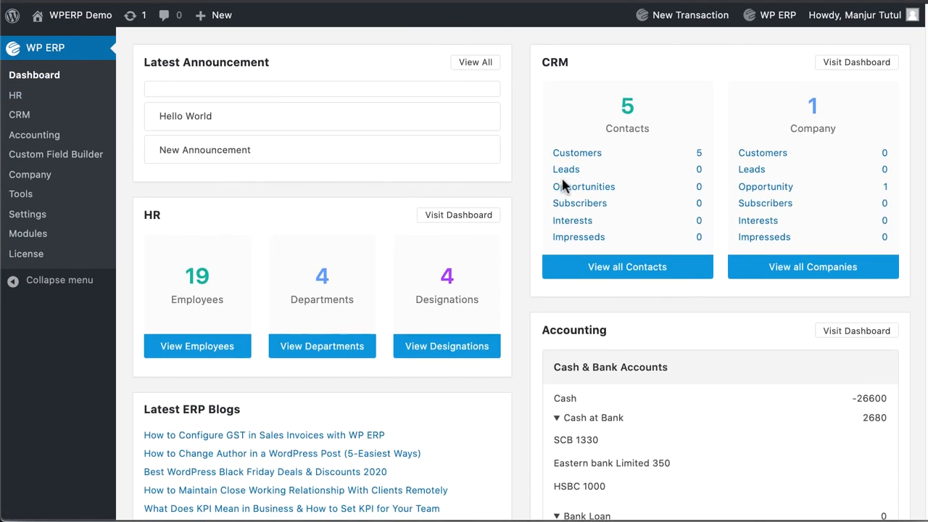
scroll(down, 3)
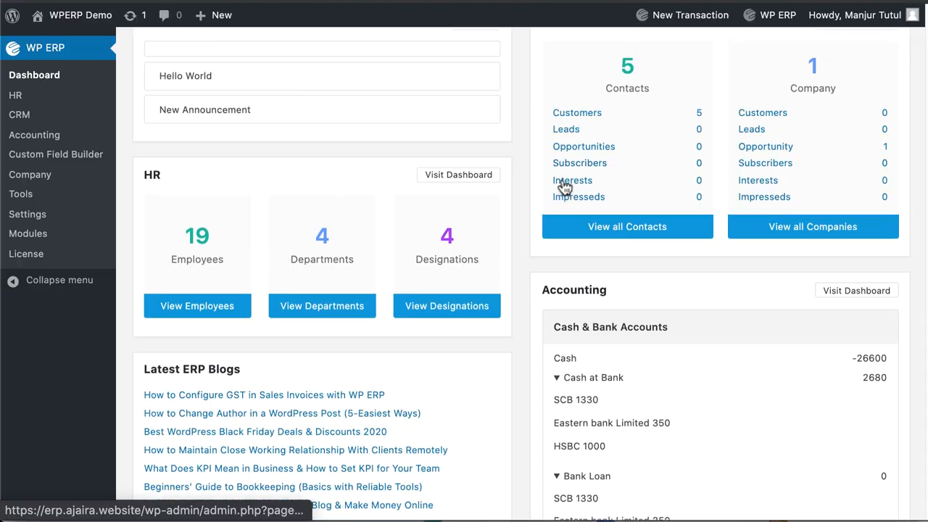